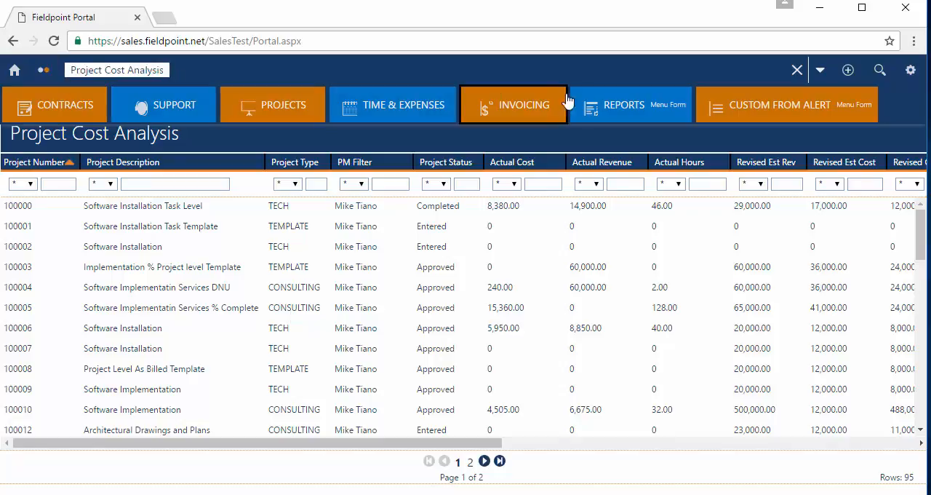
# Step: Open 'BI Incident Summary - BI Incident Summary Pivot Grid Chart' from Reports > BI Reports
pyautogui.click(623, 104)
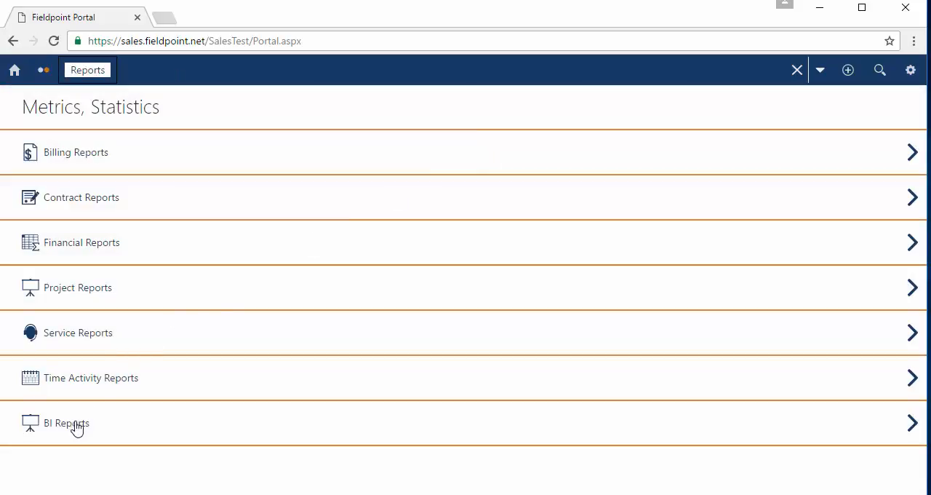
pyautogui.click(66, 423)
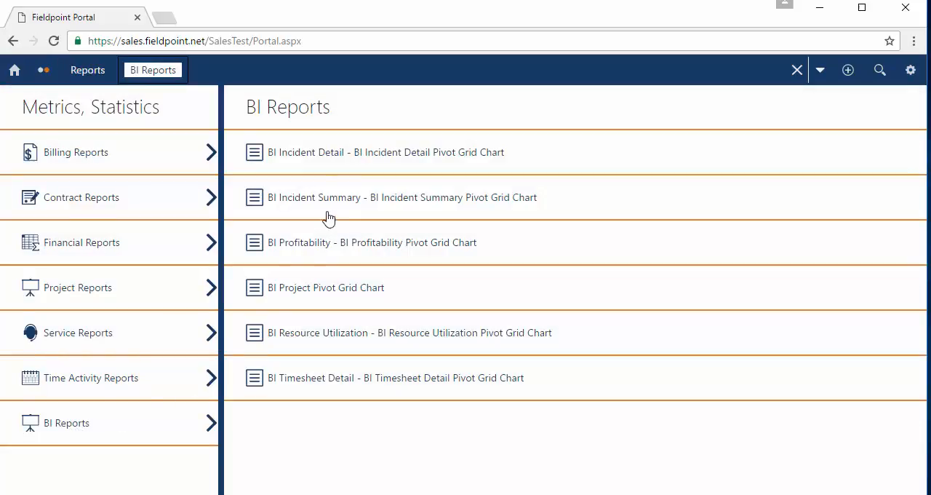
pyautogui.click(403, 198)
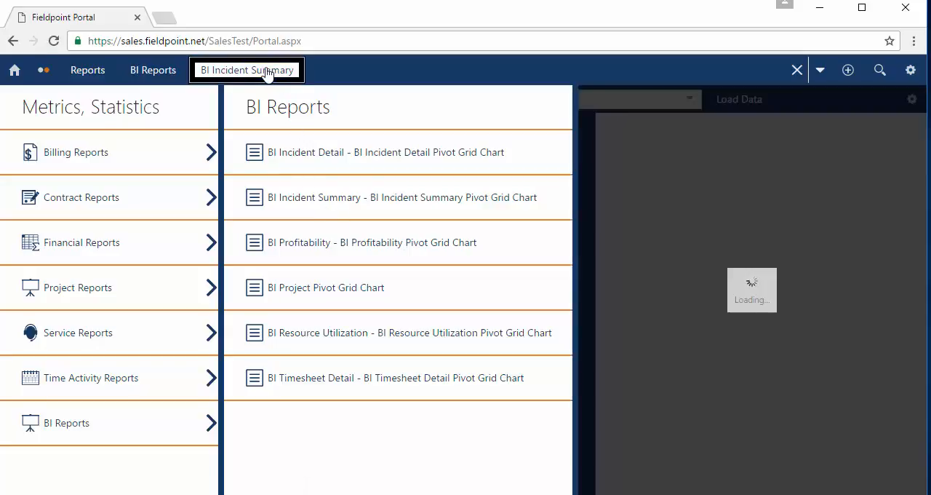
# Step: Collapse the All fields configurator panel so only the territory incident grid shows
pyautogui.click(403, 197)
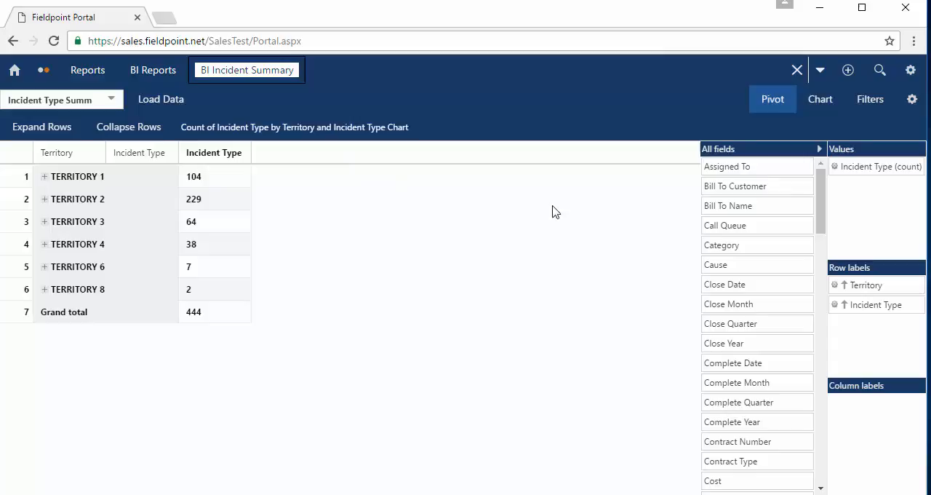
pyautogui.moveTo(820, 157)
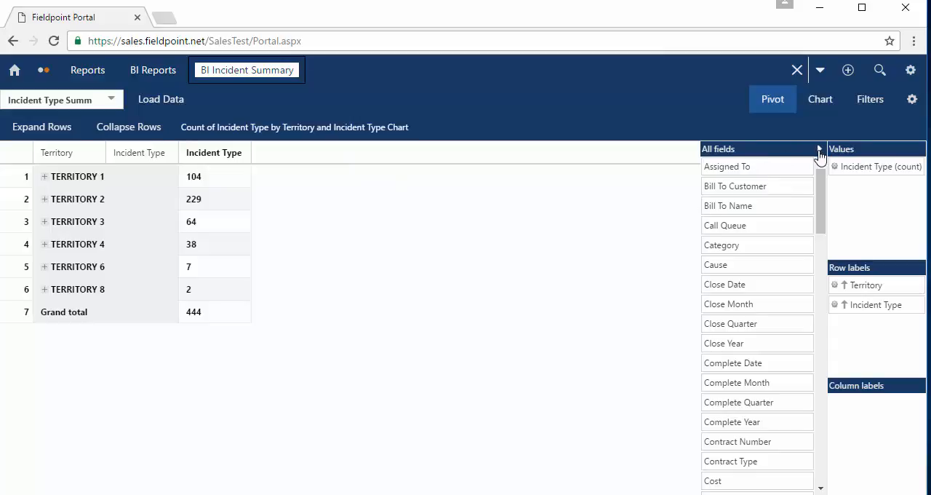
pyautogui.click(820, 99)
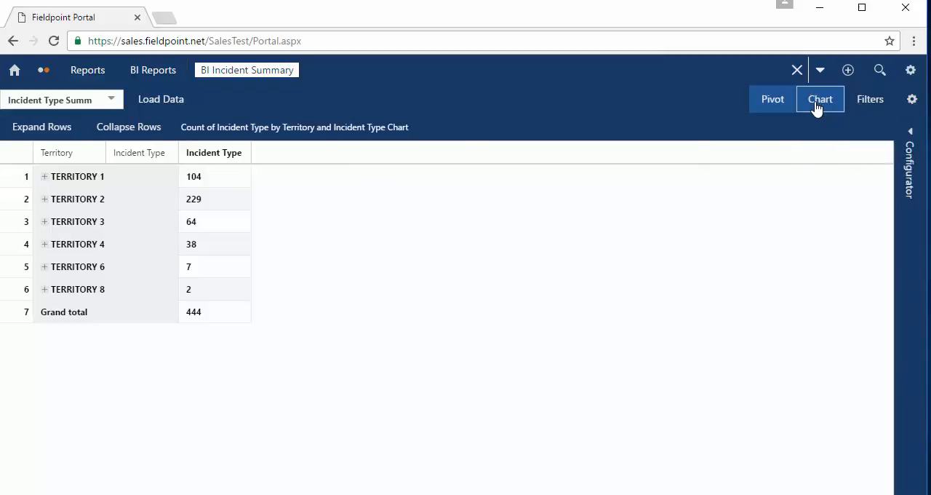
# Step: Chart the incident counts as a Bar-3D chart, then close the report
pyautogui.click(820, 99)
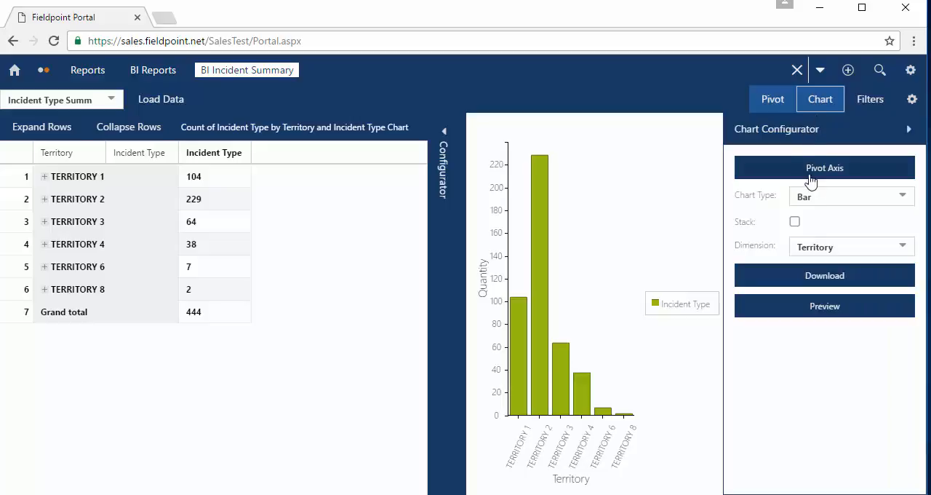
pyautogui.click(844, 196)
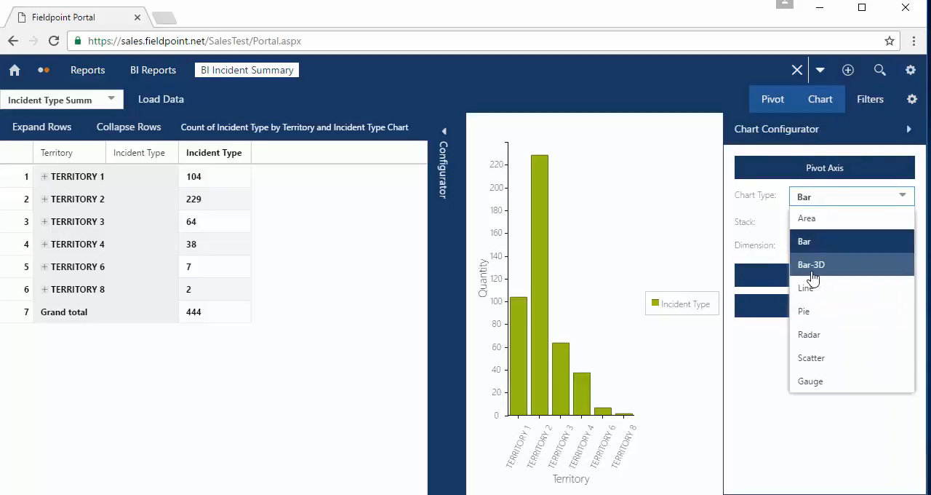
pyautogui.click(811, 264)
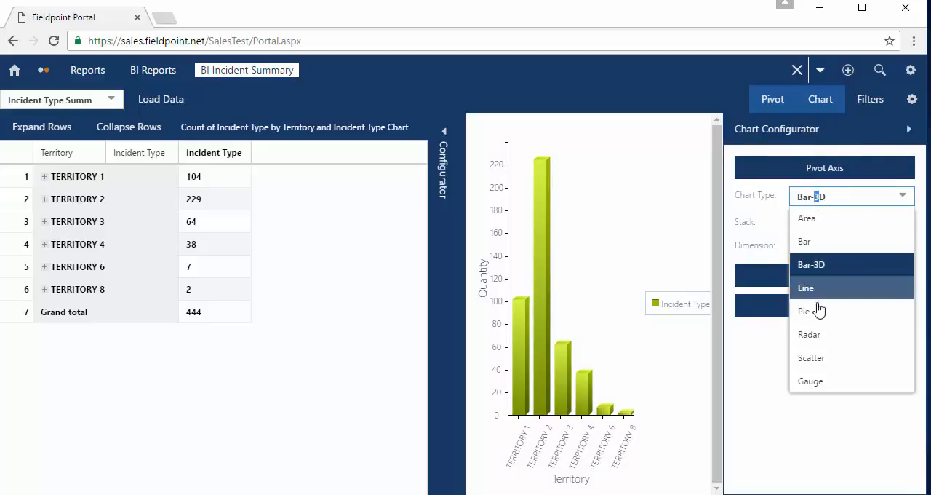
pyautogui.click(804, 311)
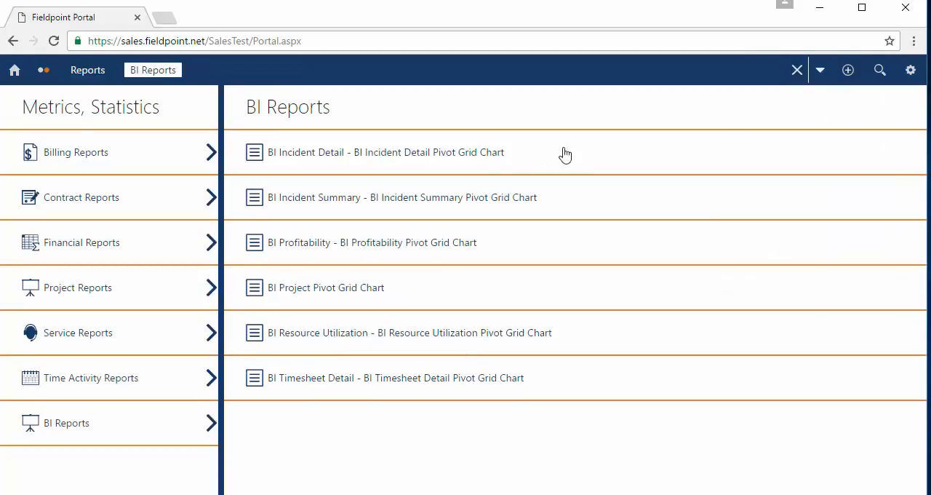
# Step: Open 'BI Profitability - BI Profitability Pivot Grid Chart' from the BI Reports list
pyautogui.click(371, 242)
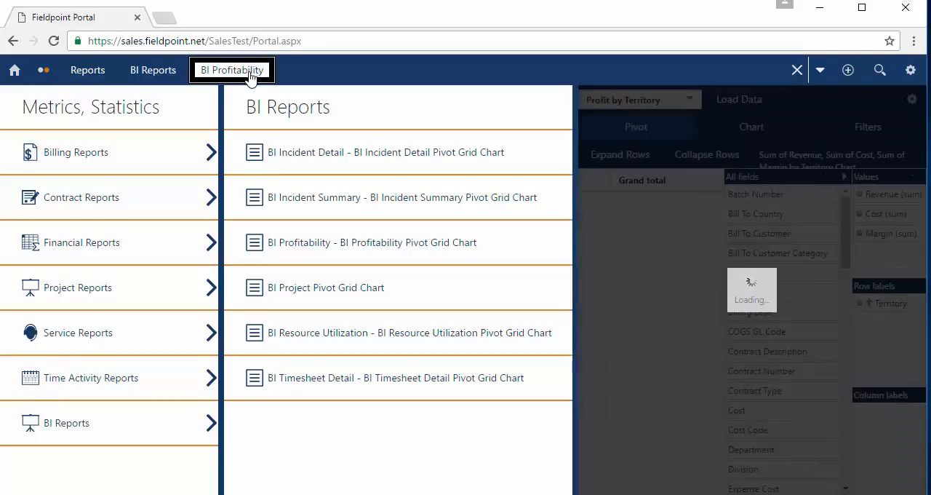
pyautogui.click(232, 70)
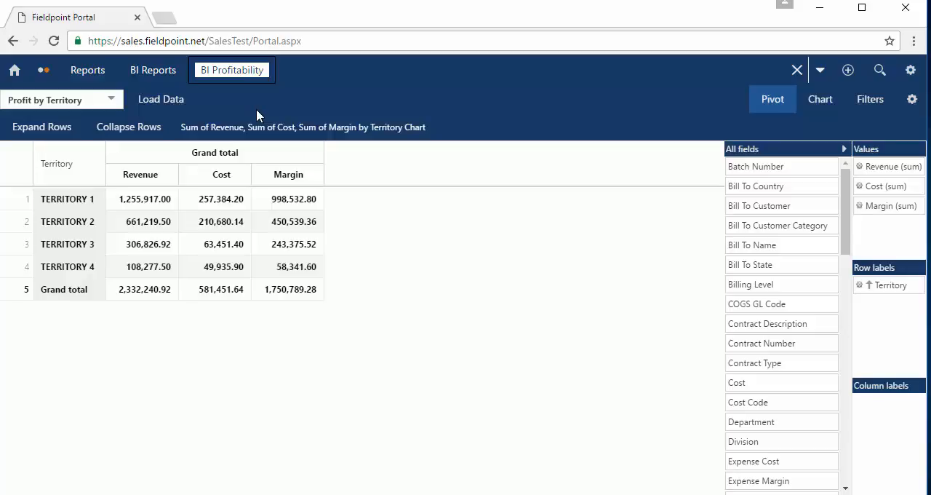
pyautogui.moveTo(388, 160)
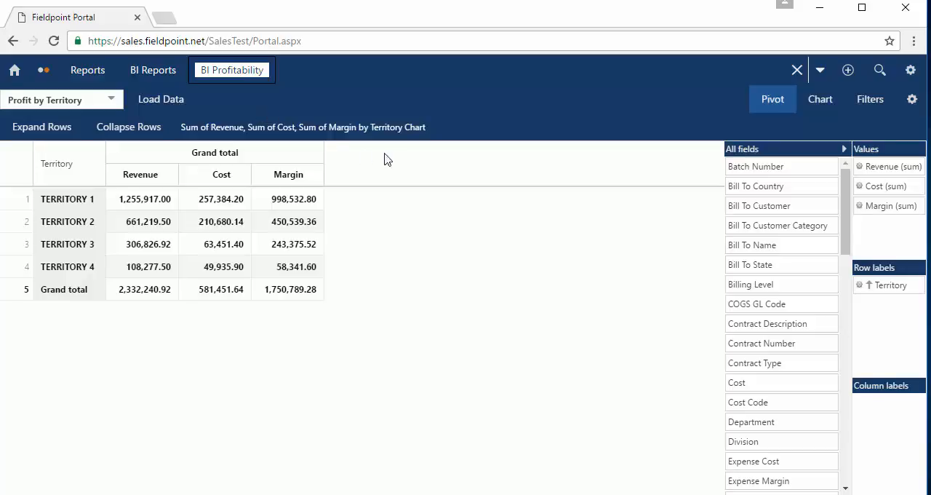
# Step: Add Margin % to Values, Bill To Name to Rows, Work Year and Work Month to Columns
pyautogui.scroll(-3)
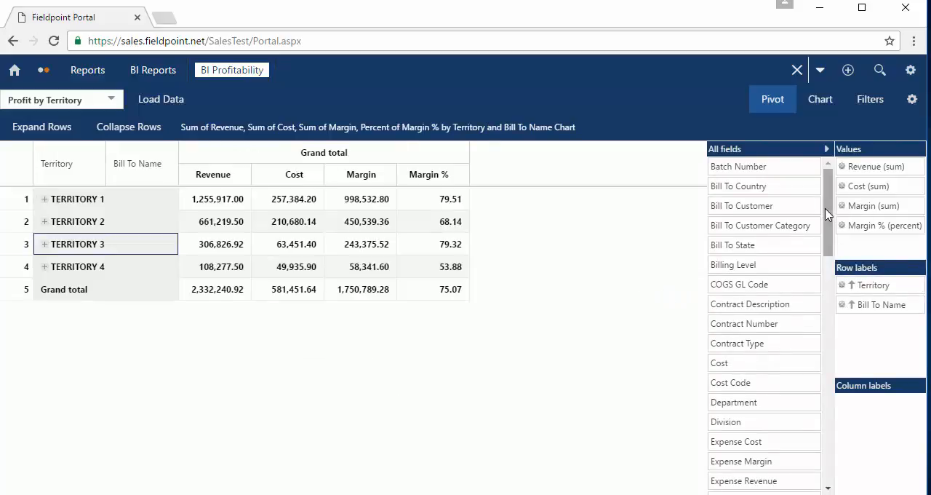
pyautogui.scroll(-3)
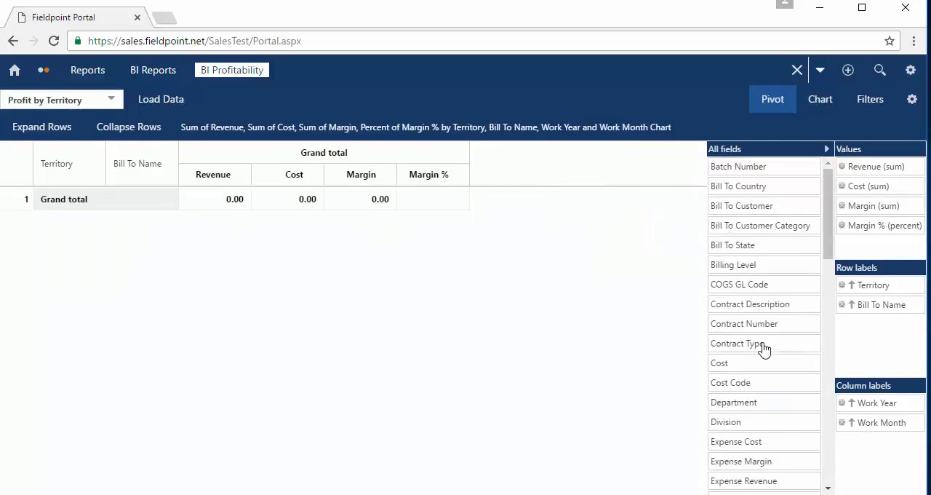
# Step: Load data into the year/month layout and expand then collapse Territory 3's customers
pyautogui.click(161, 99)
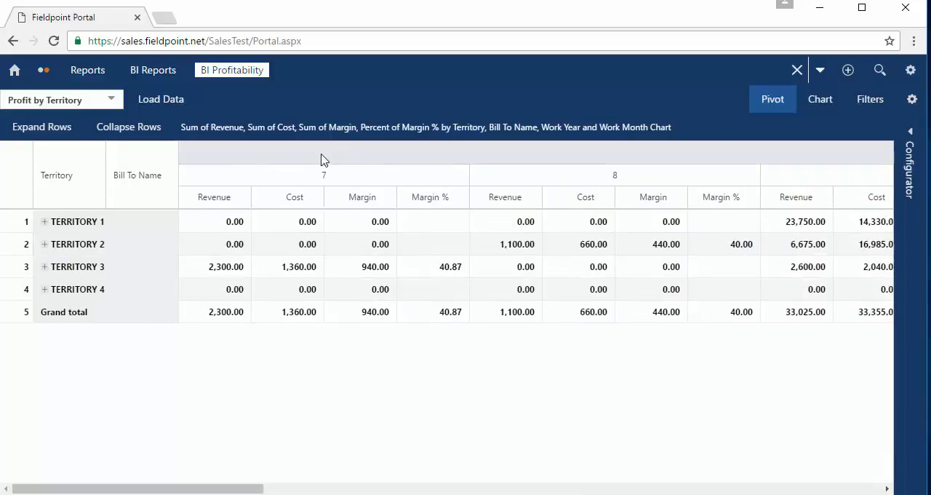
pyautogui.click(45, 267)
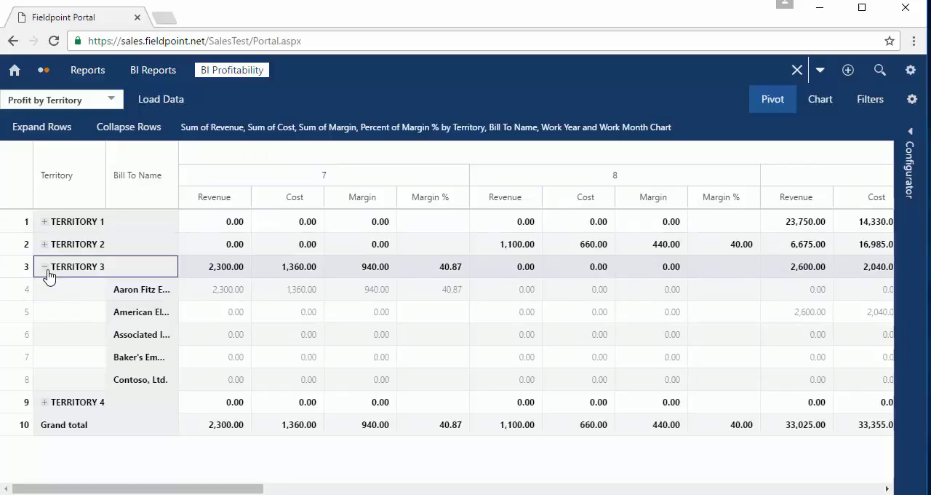
pyautogui.click(45, 266)
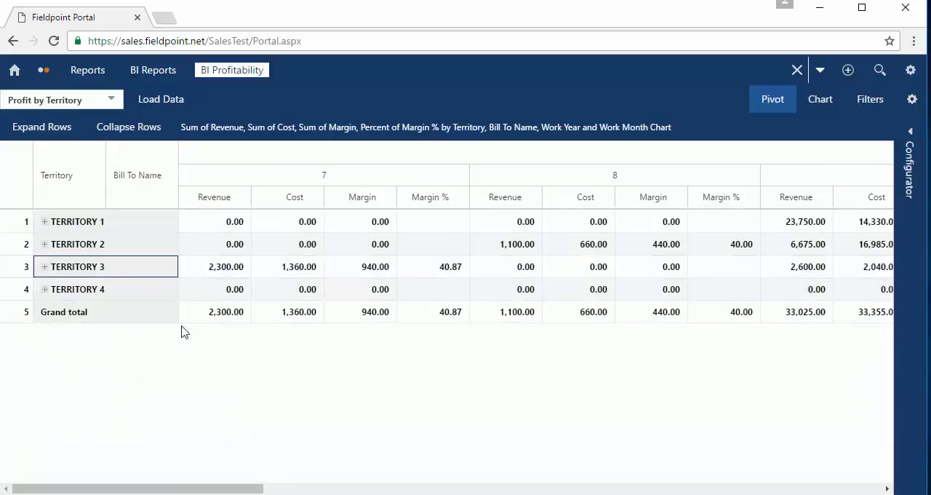
pyautogui.click(912, 99)
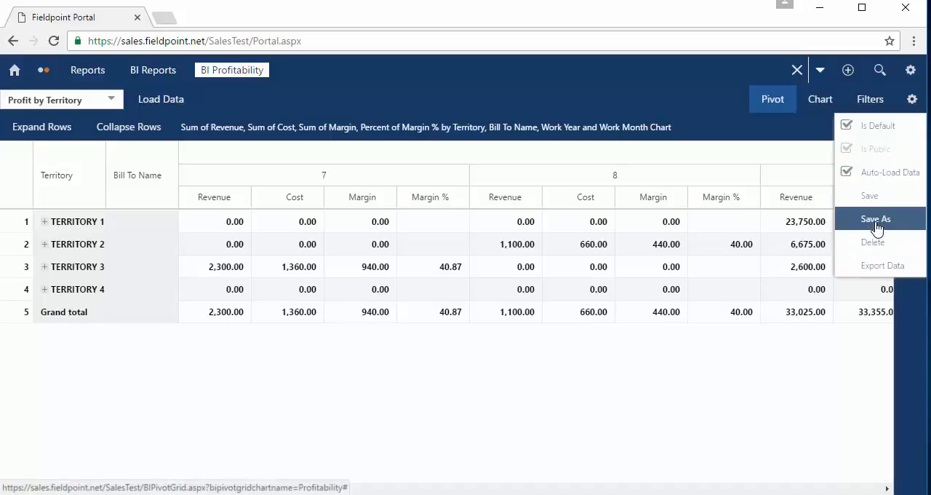
# Step: Save the layout as the public report 'Profitability per Territory'
pyautogui.click(877, 219)
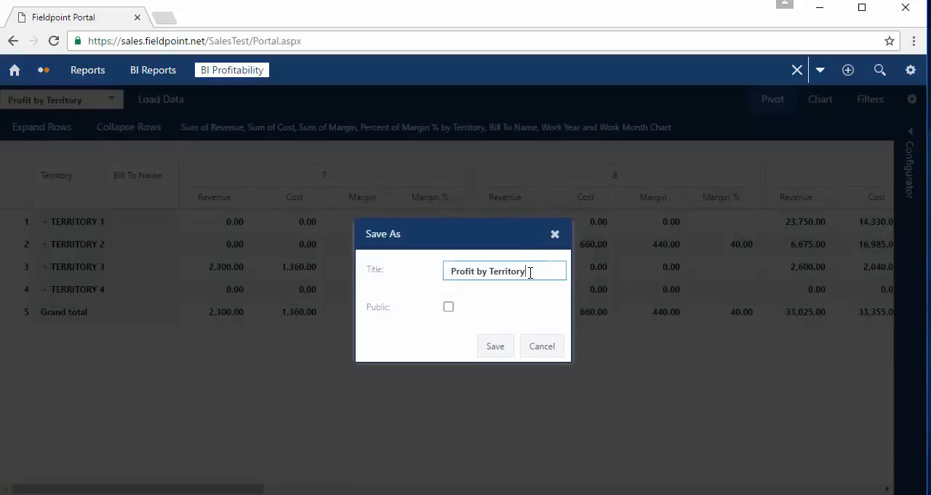
pyautogui.write('P')
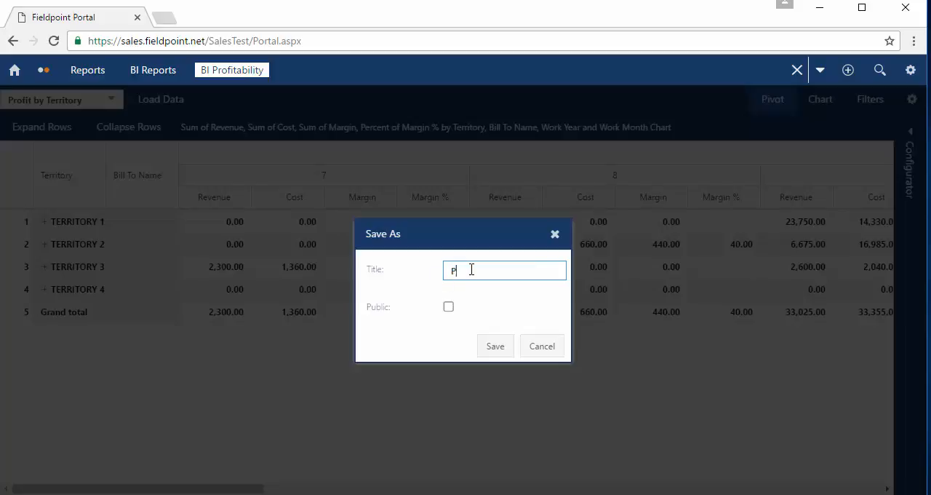
pyautogui.write('rofitability')
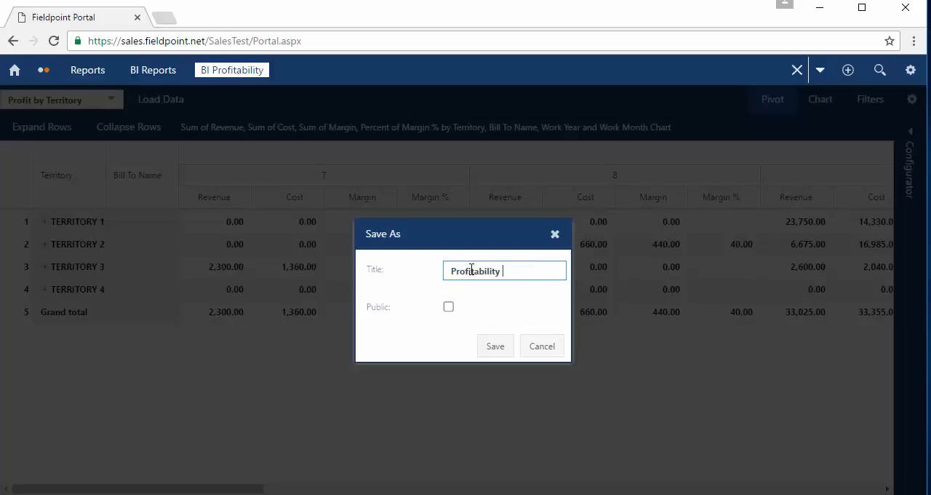
pyautogui.write('per Territory')
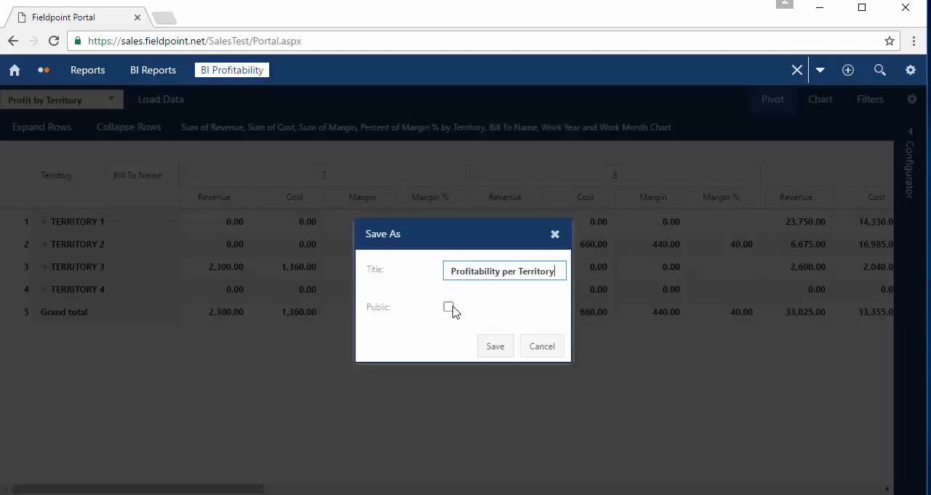
pyautogui.click(449, 307)
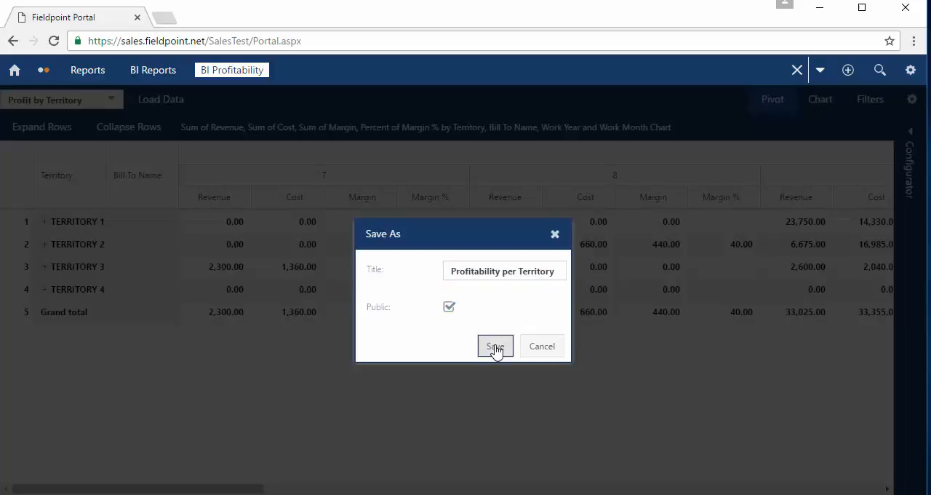
pyautogui.click(495, 345)
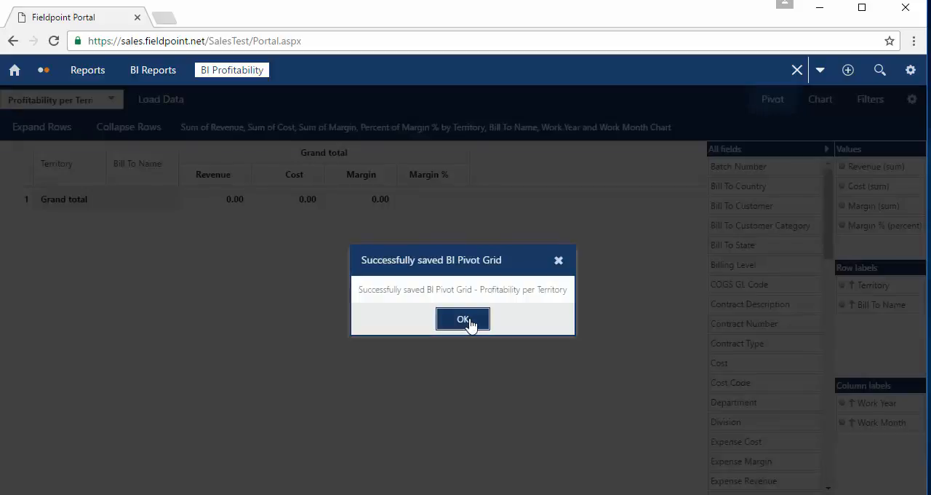